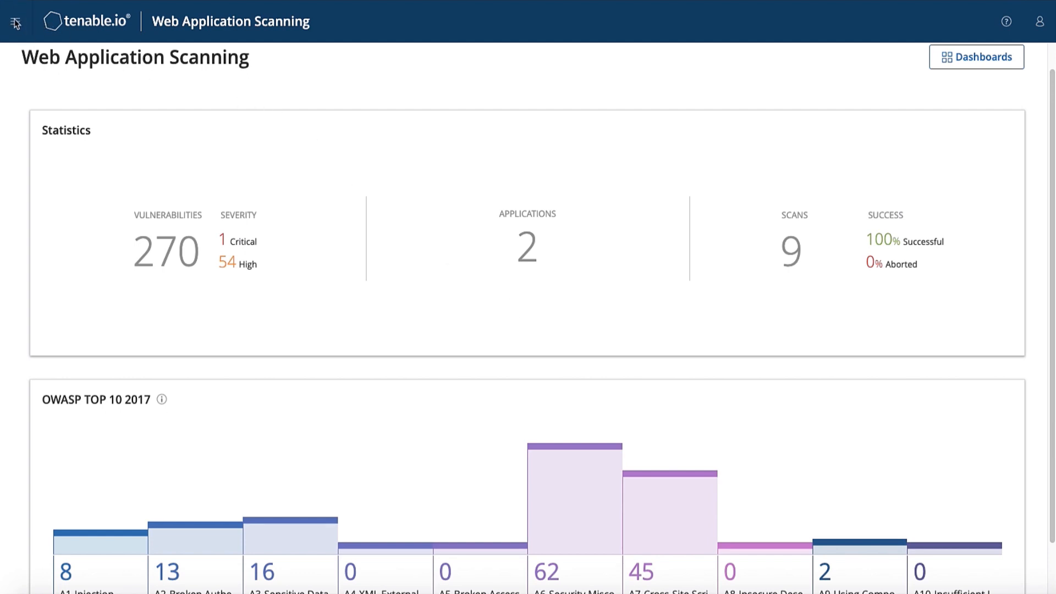
Go to Settings from the main navigation menu and open the Sensors tile.
{"action": "left_click", "coordinate": [15, 21]}
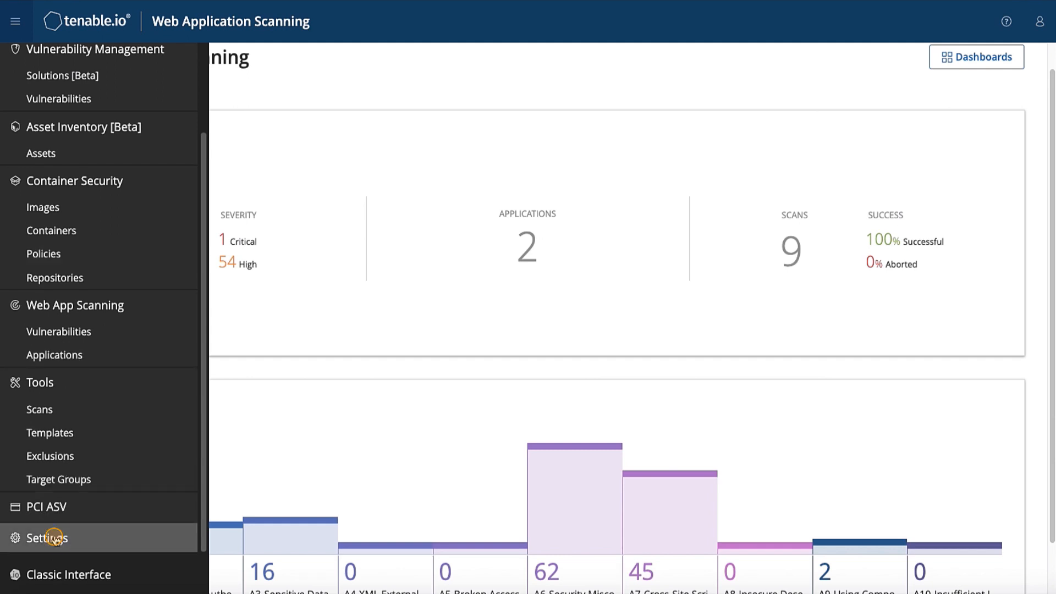
{"action": "left_click", "coordinate": [45, 538]}
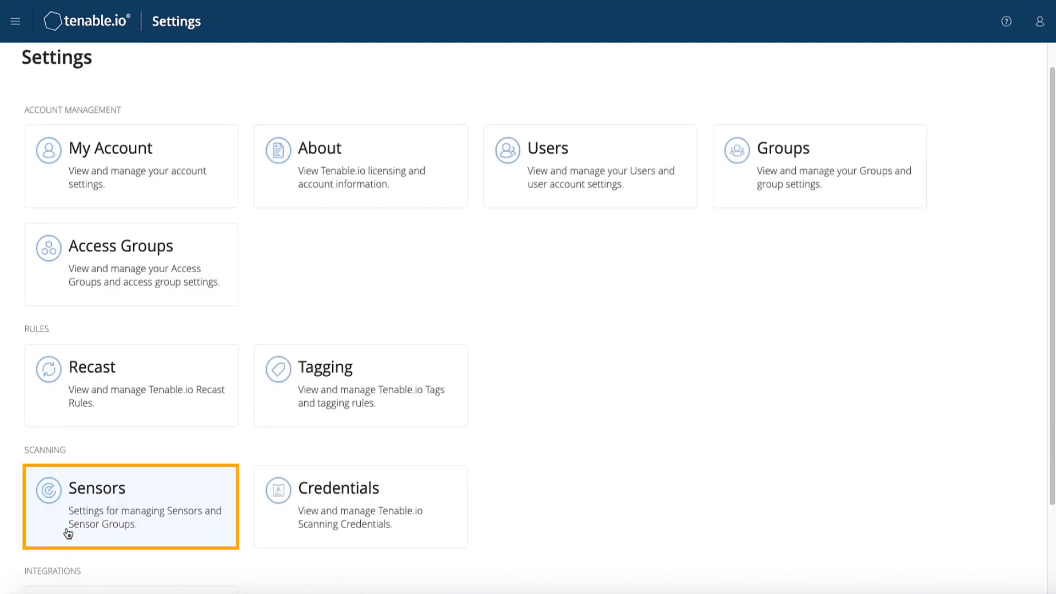
{"action": "left_click", "coordinate": [131, 506]}
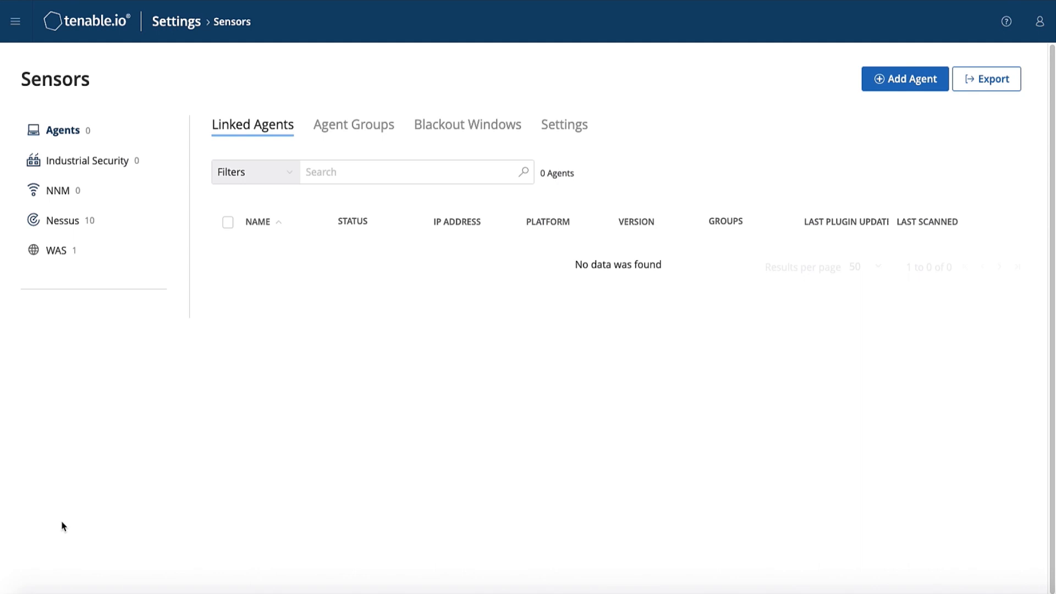
{"action": "mouse_move", "coordinate": [65, 273]}
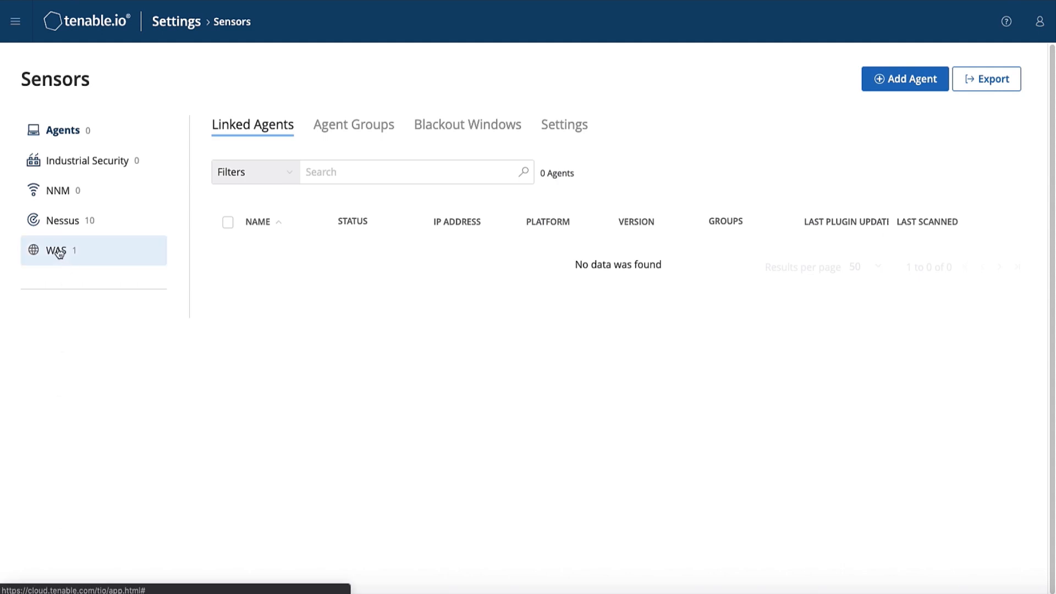
List the WAS sensors and open the Add WAS panel with its linking key.
{"action": "left_click", "coordinate": [56, 251]}
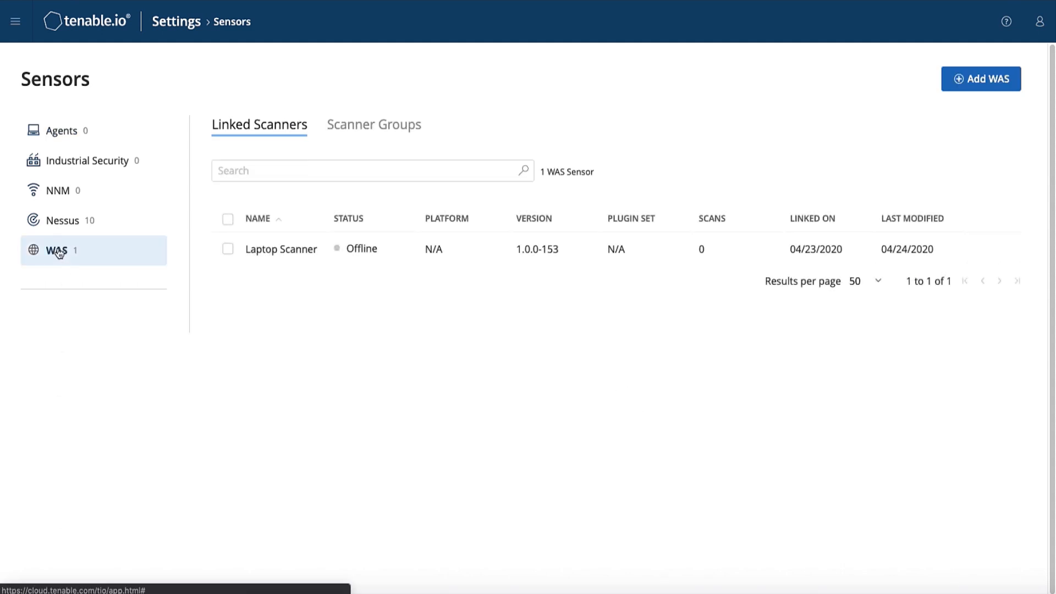
{"action": "mouse_move", "coordinate": [953, 107]}
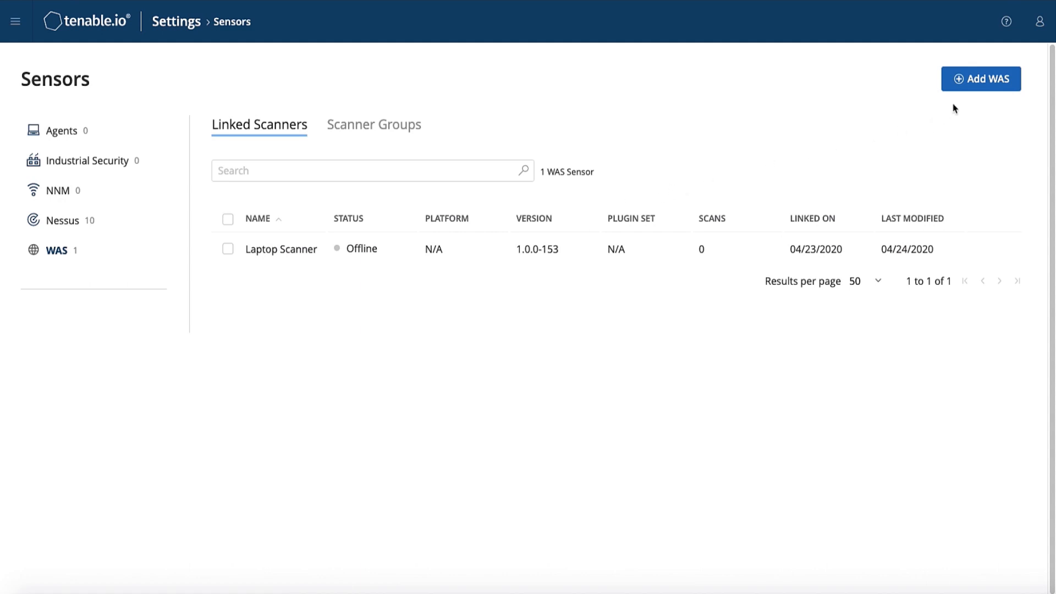
{"action": "left_click", "coordinate": [981, 79]}
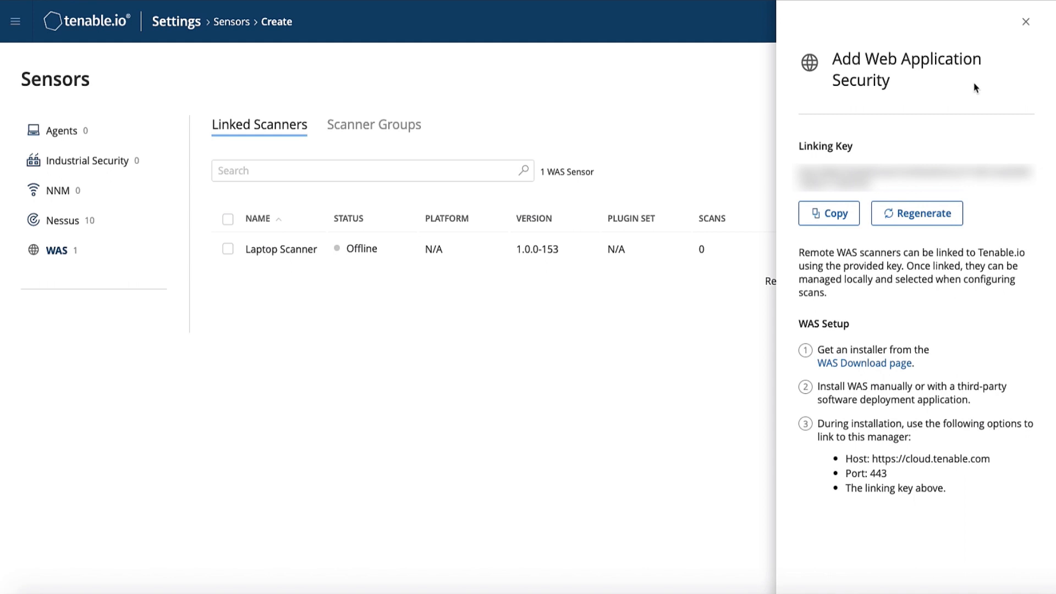
{"action": "mouse_move", "coordinate": [864, 363]}
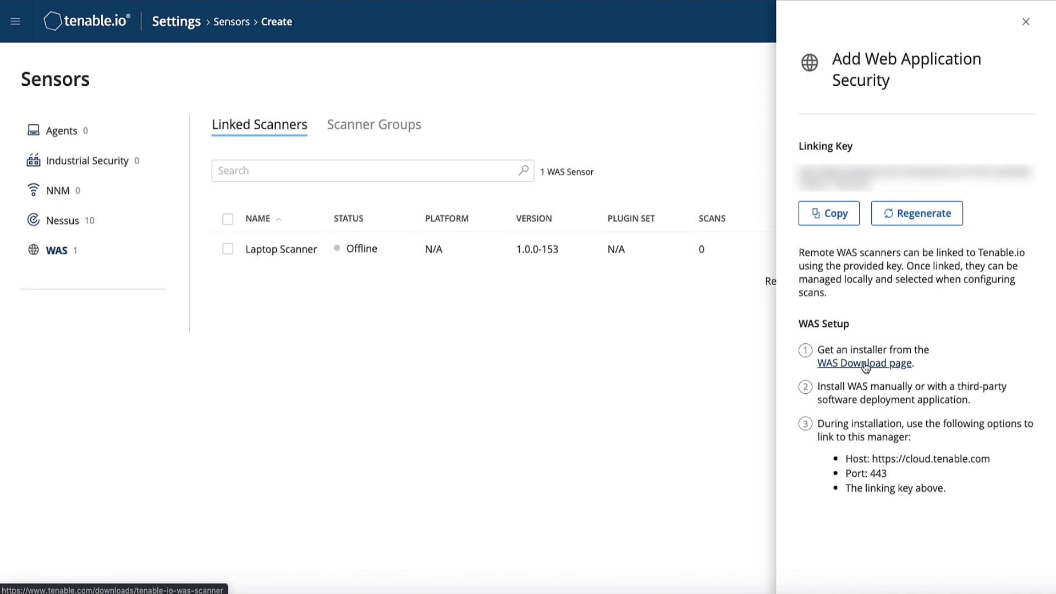
Follow the WAS Download link to the hardware requirements: 4 cores, 16GB RAM, 25GB disk.
{"action": "left_click", "coordinate": [864, 363]}
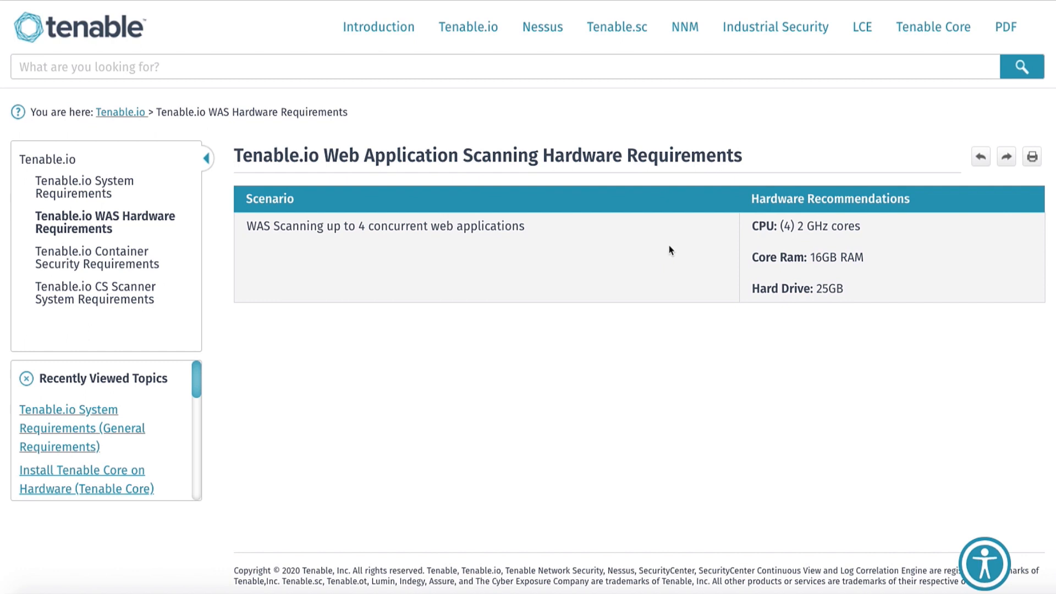
{"action": "mouse_move", "coordinate": [799, 229]}
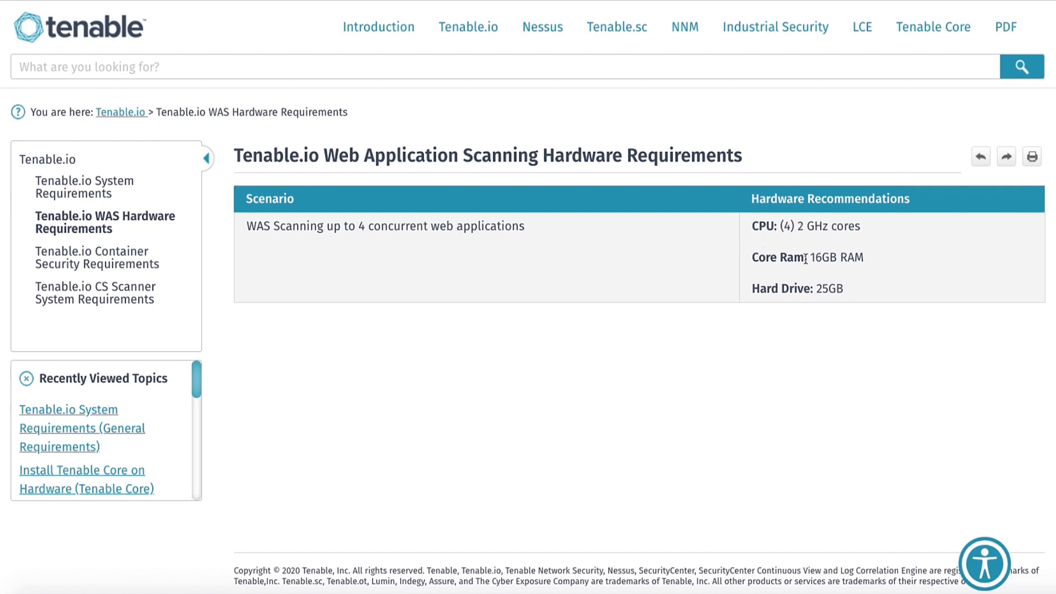
{"action": "mouse_move", "coordinate": [813, 280]}
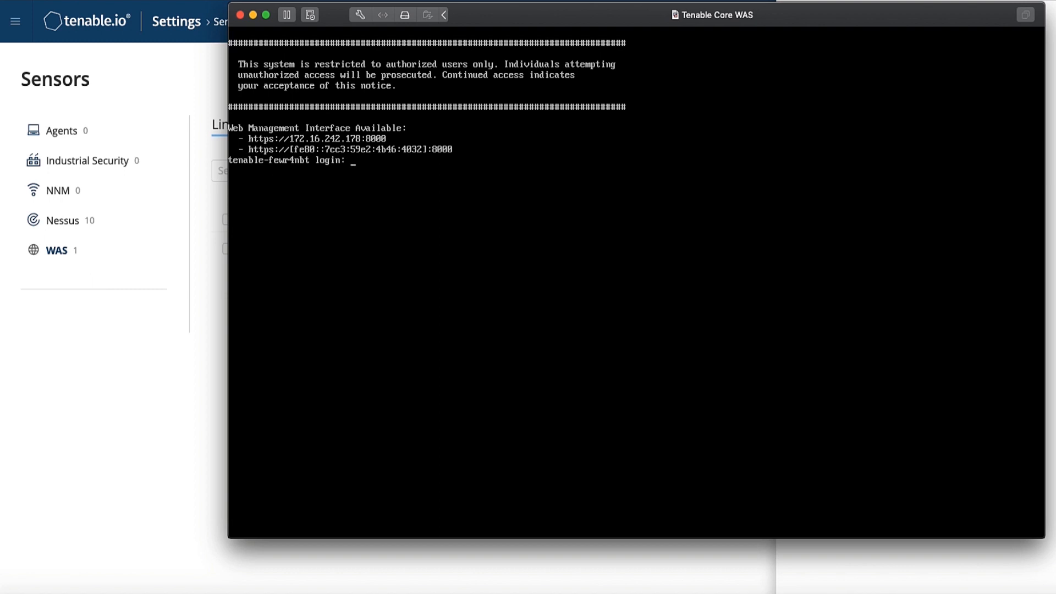
Log in to the Tenable Core WAS console as 'wizard' and open the connection editor.
{"action": "type", "text": "wizard"}
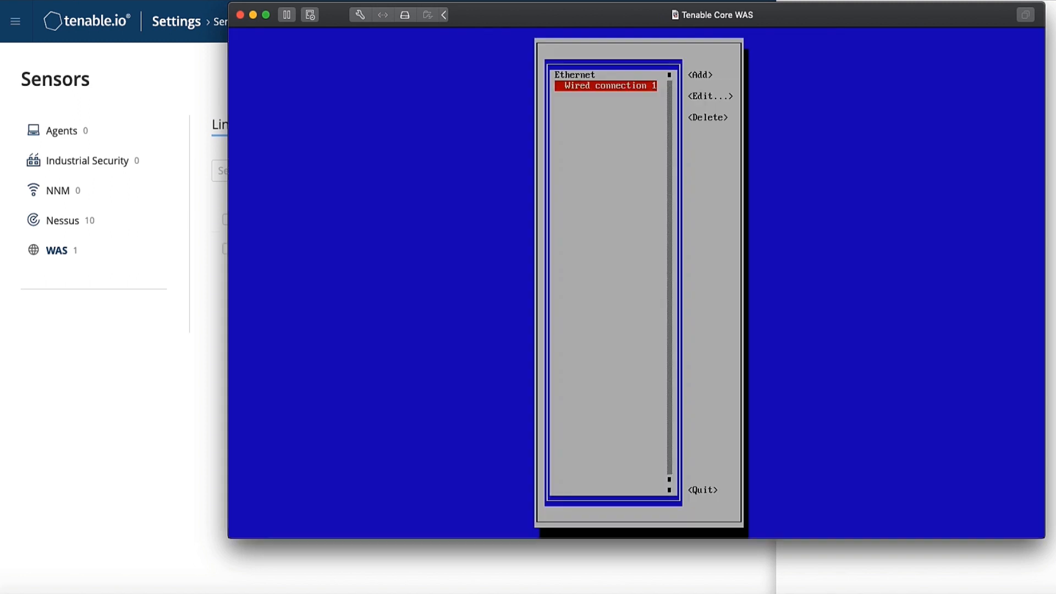
Browse Wired connection 1's IPv4 settings, then cancel without saving any changes.
{"action": "key", "text": "Tab"}
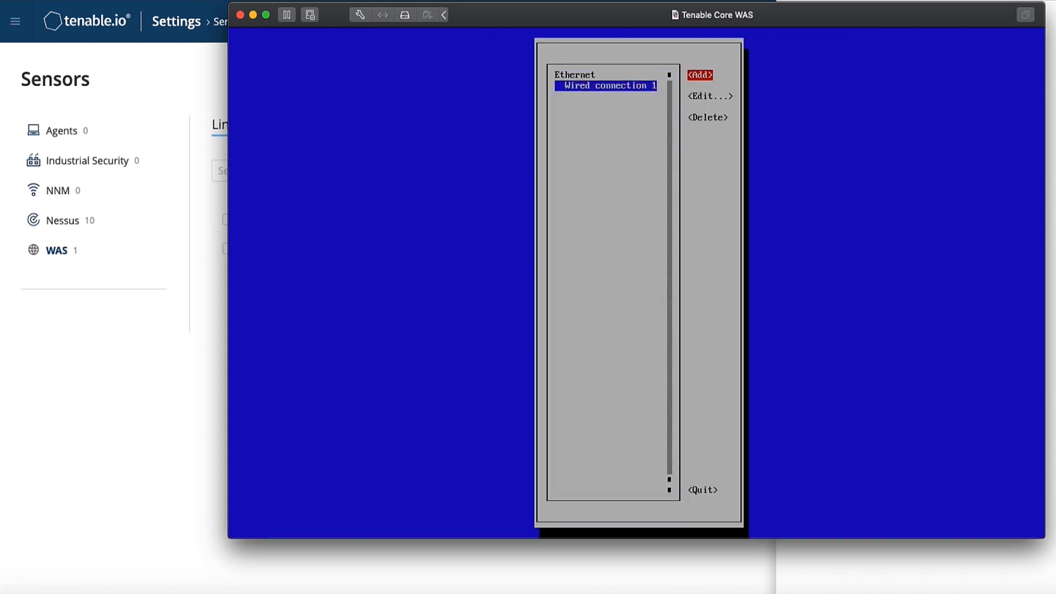
{"action": "left_click", "coordinate": [709, 95]}
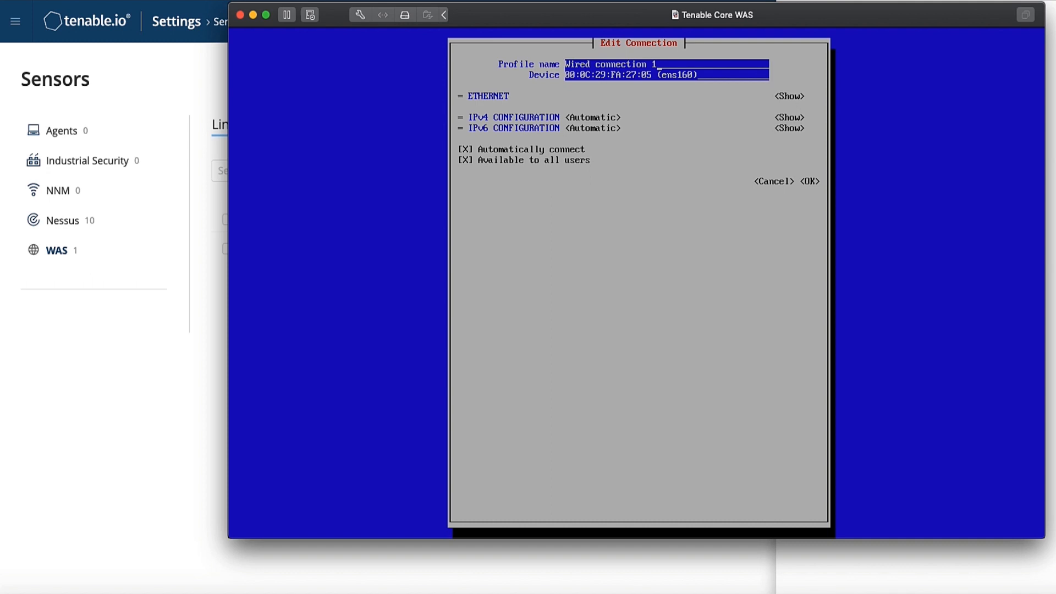
{"action": "left_click", "coordinate": [593, 117]}
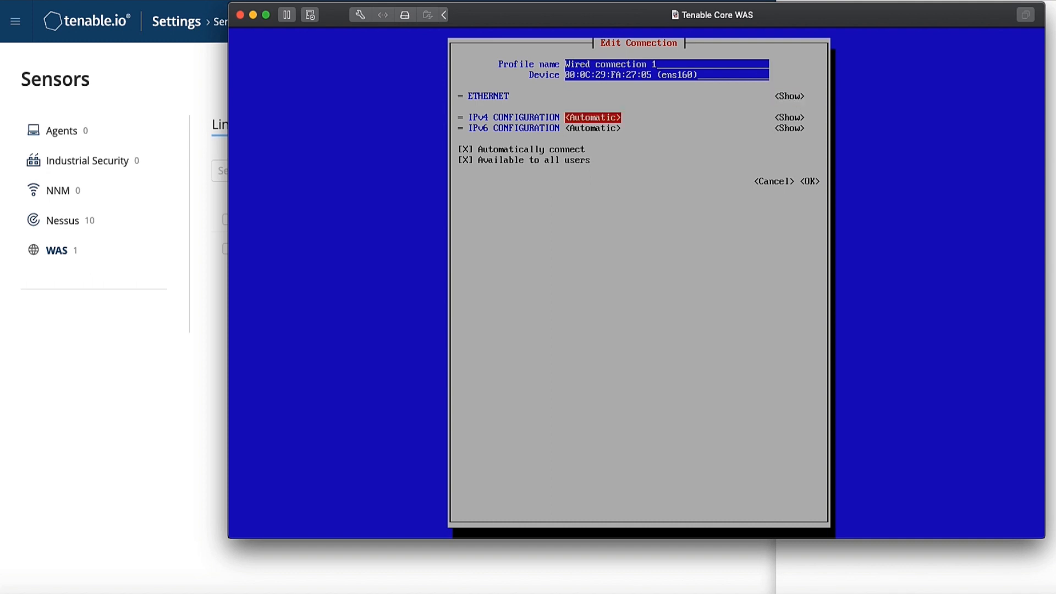
{"action": "left_click", "coordinate": [595, 117]}
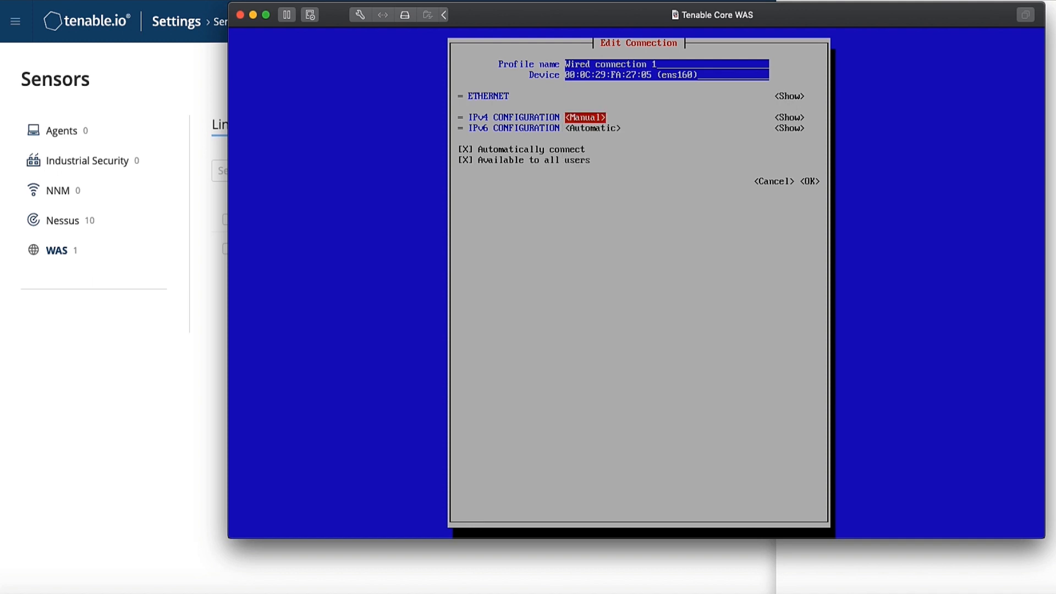
{"action": "key", "text": "Tab"}
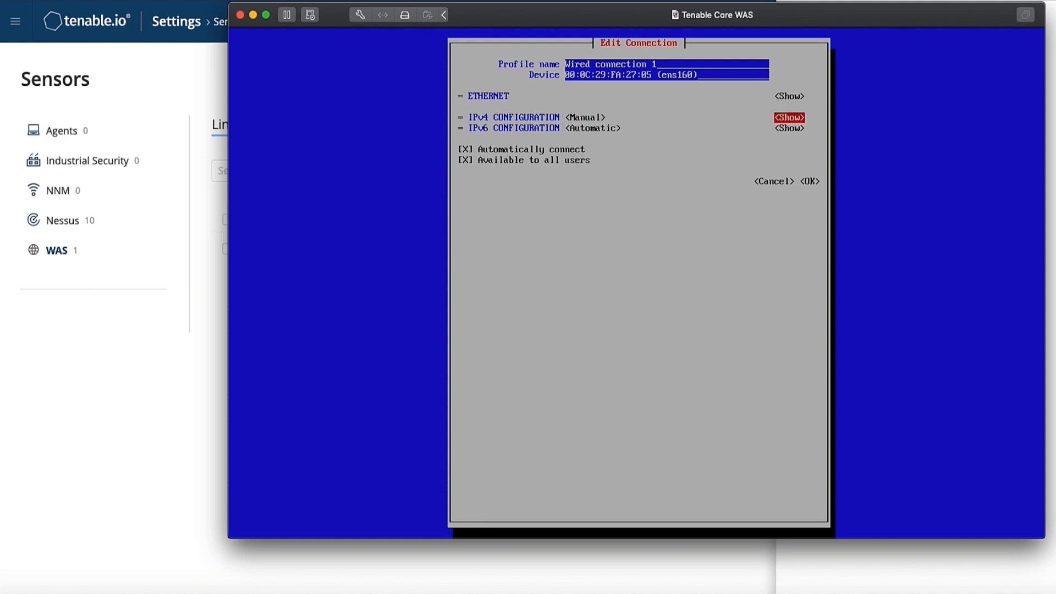
{"action": "left_click", "coordinate": [788, 117]}
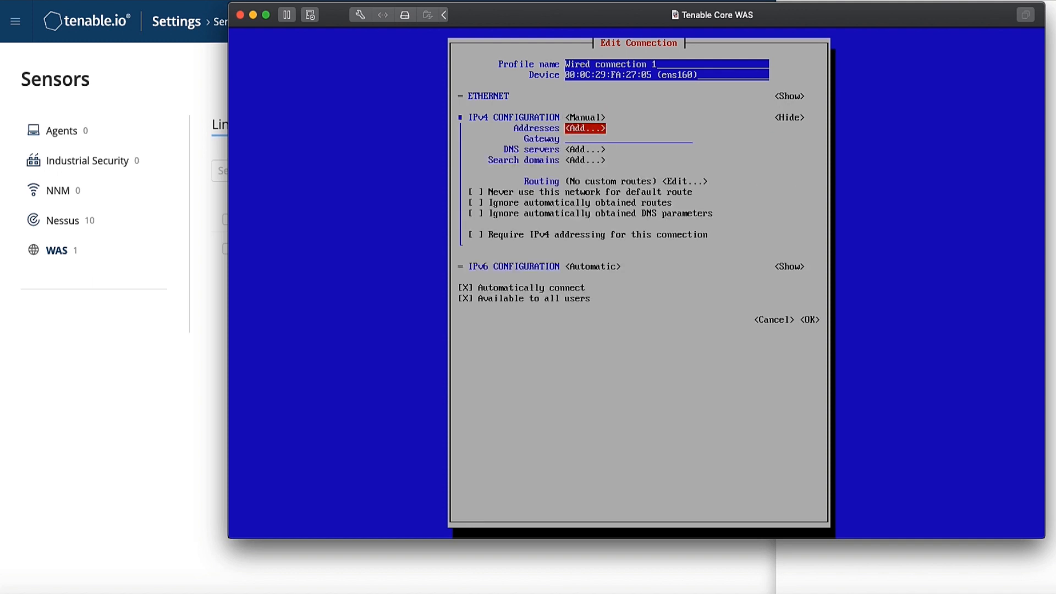
{"action": "key", "text": "Down"}
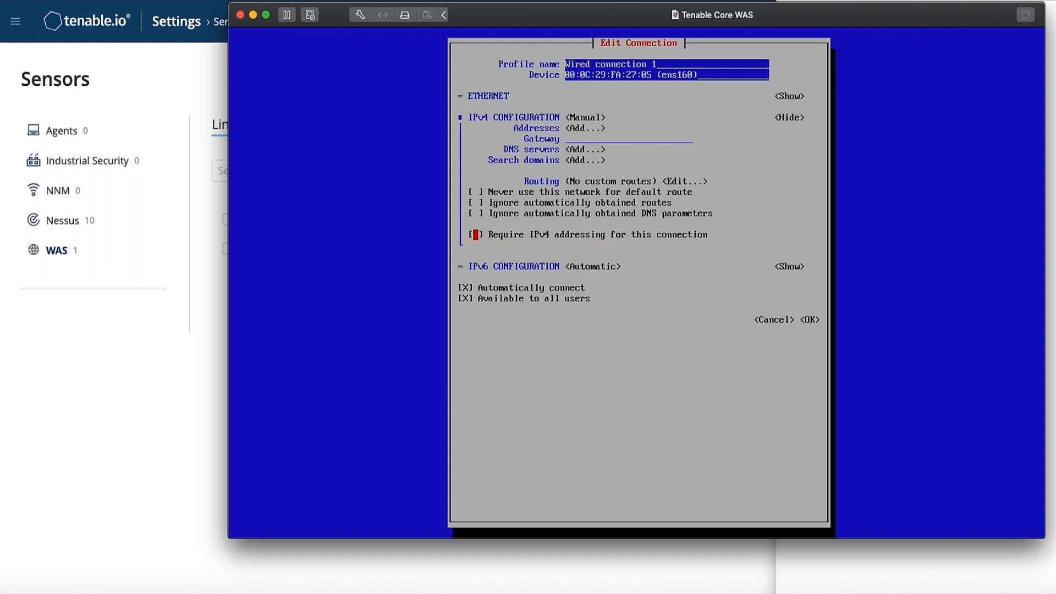
{"action": "left_click", "coordinate": [475, 234]}
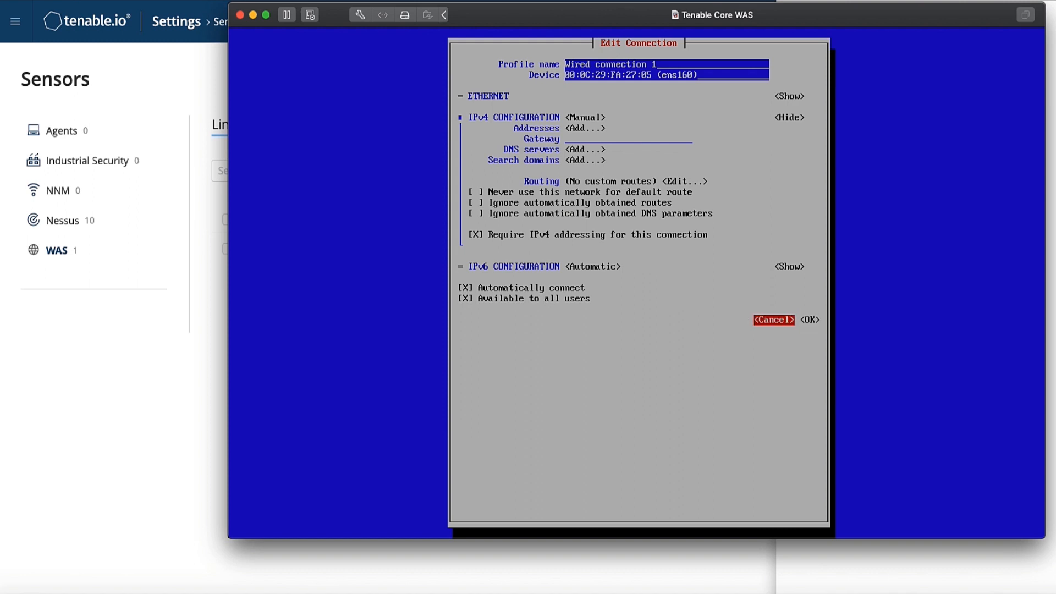
{"action": "left_click", "coordinate": [772, 319]}
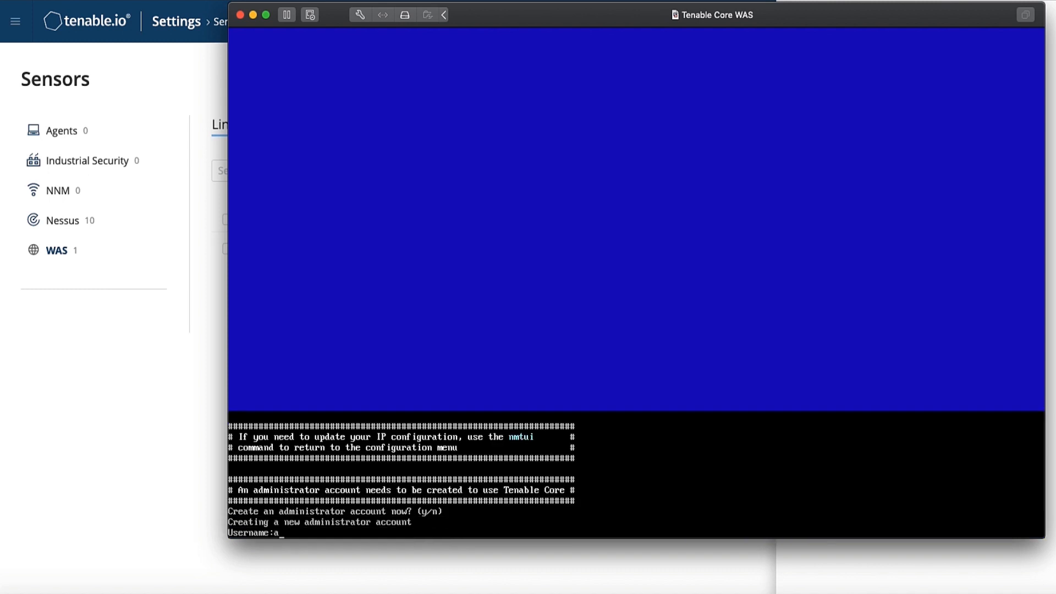
Enter 'admin' as the administrator username and confirm the account password.
{"action": "type", "text": "dmin"}
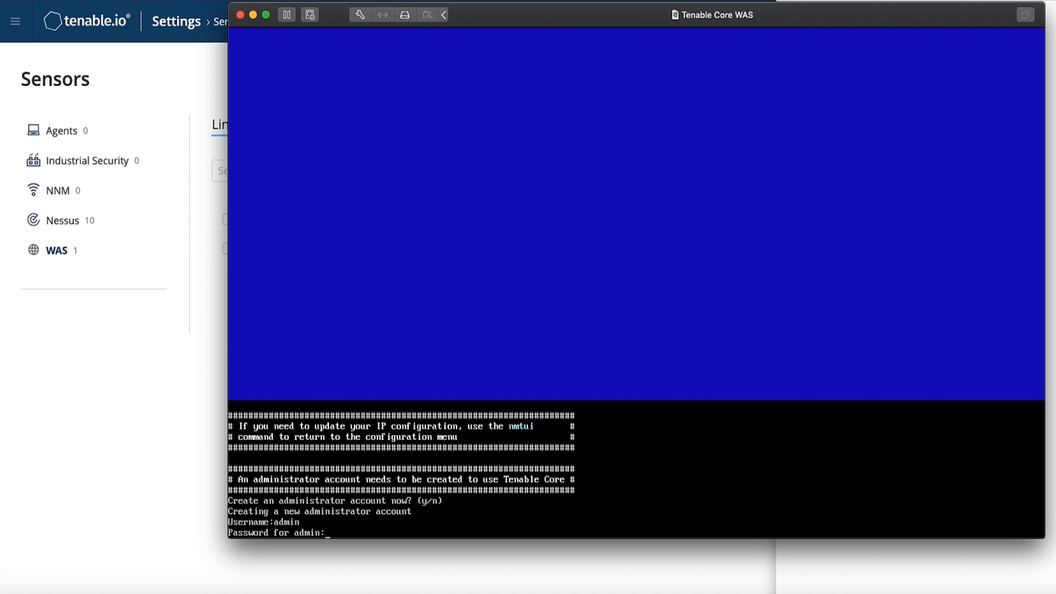
{"action": "key", "text": "Enter"}
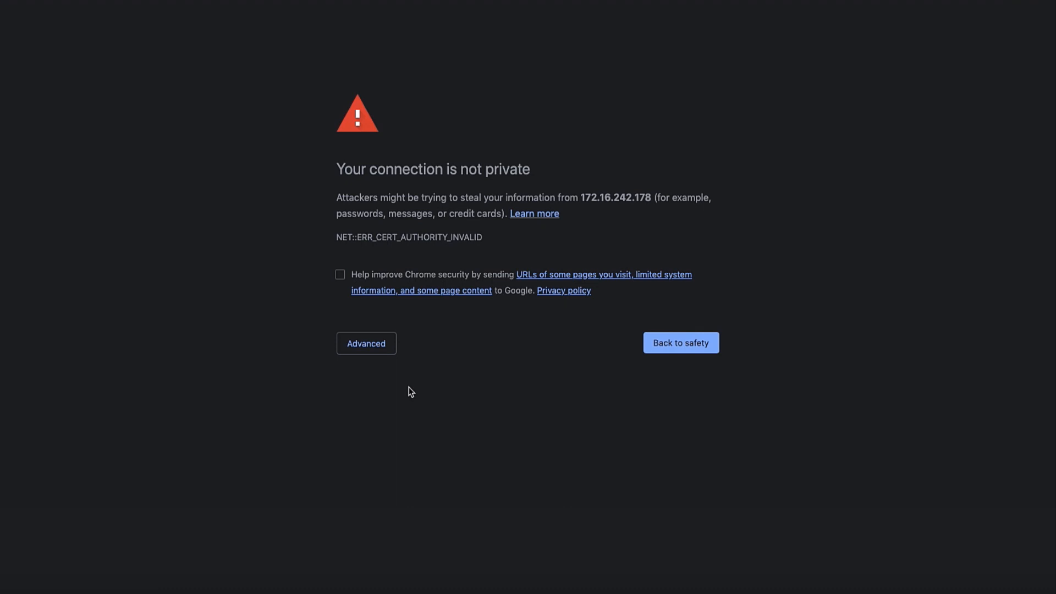
Bypass Chrome's certificate warning via Advanced and proceed to 172.16.242.178.
{"action": "left_click", "coordinate": [365, 343]}
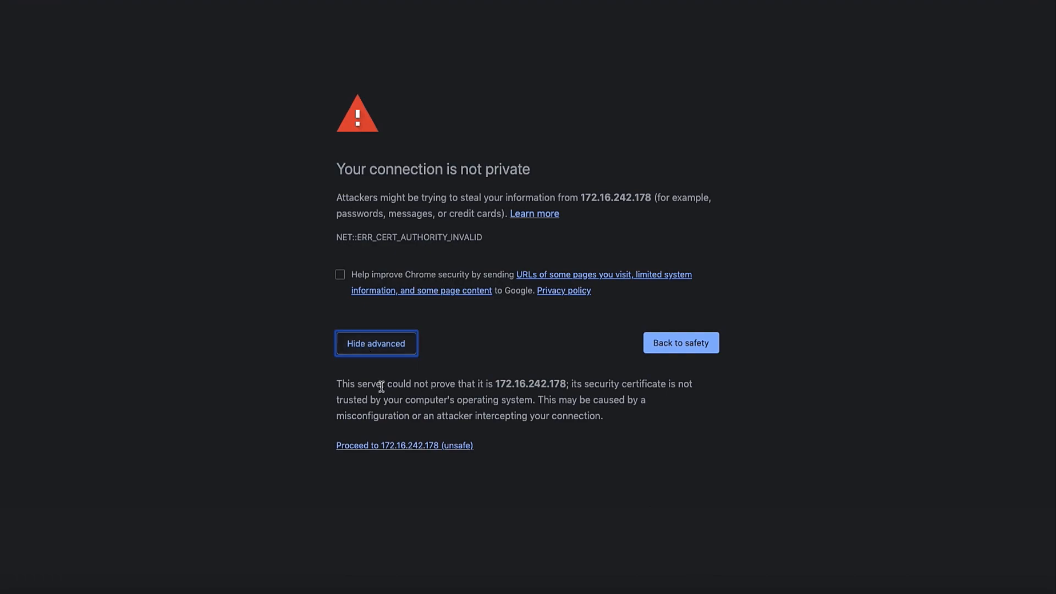
{"action": "left_click", "coordinate": [403, 445]}
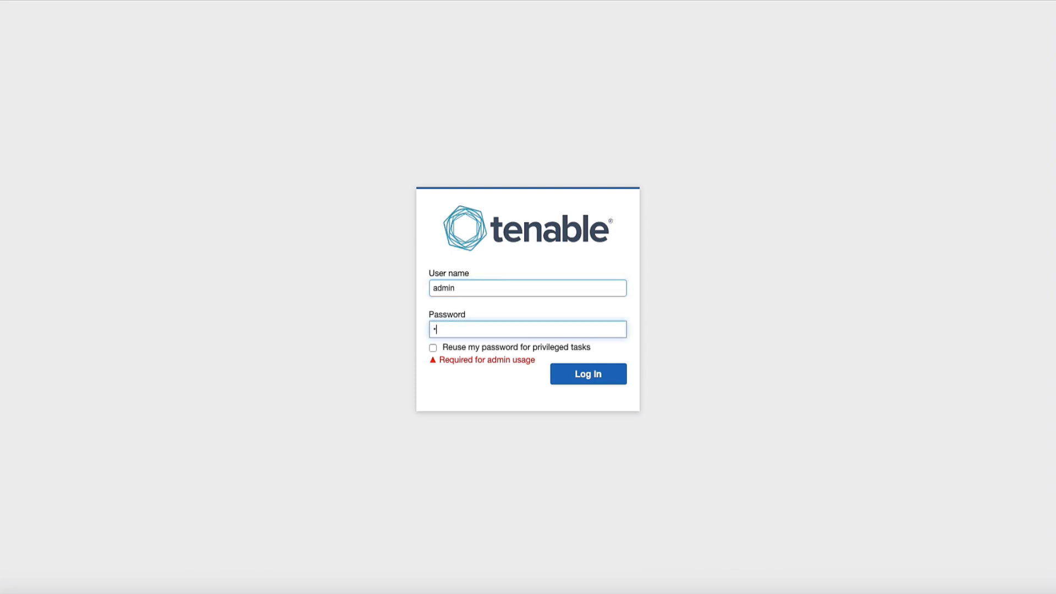
Log in as admin, reusing the password for privileged tasks.
{"action": "type", "text": "password"}
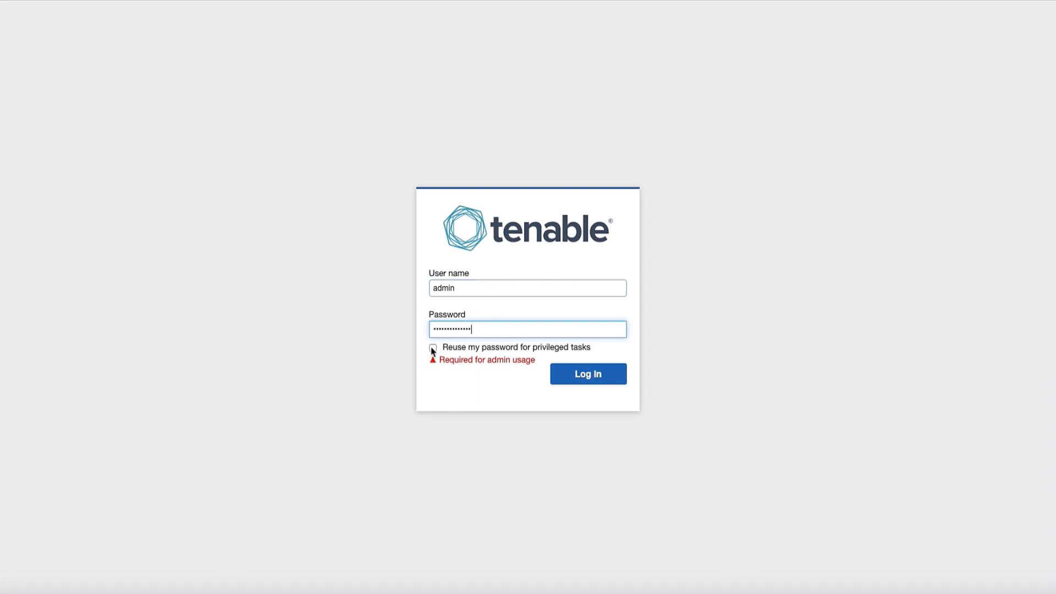
{"action": "left_click", "coordinate": [432, 348]}
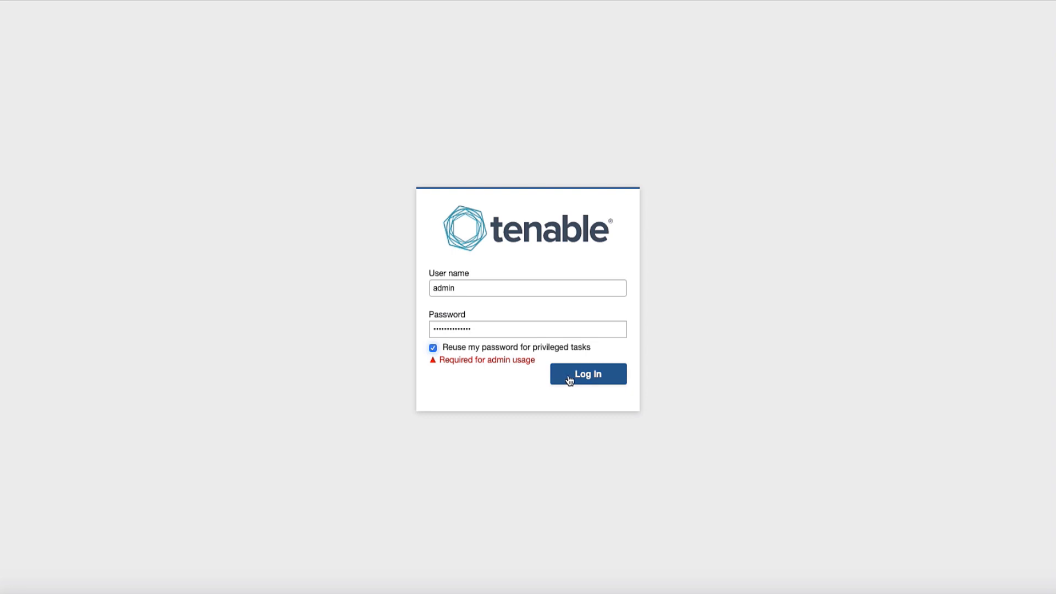
{"action": "left_click", "coordinate": [587, 374]}
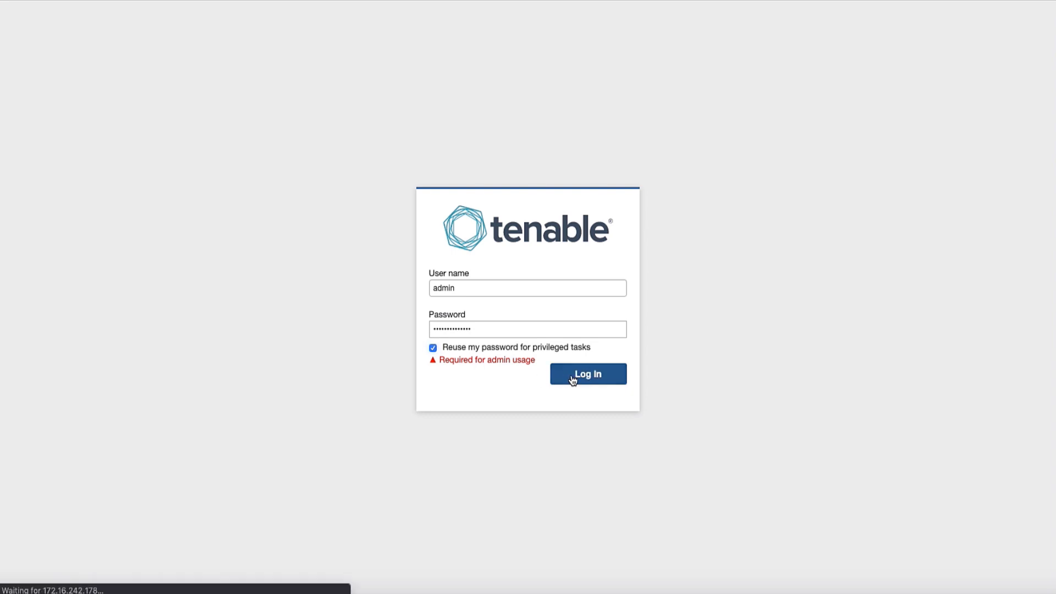
{"action": "left_click", "coordinate": [587, 374]}
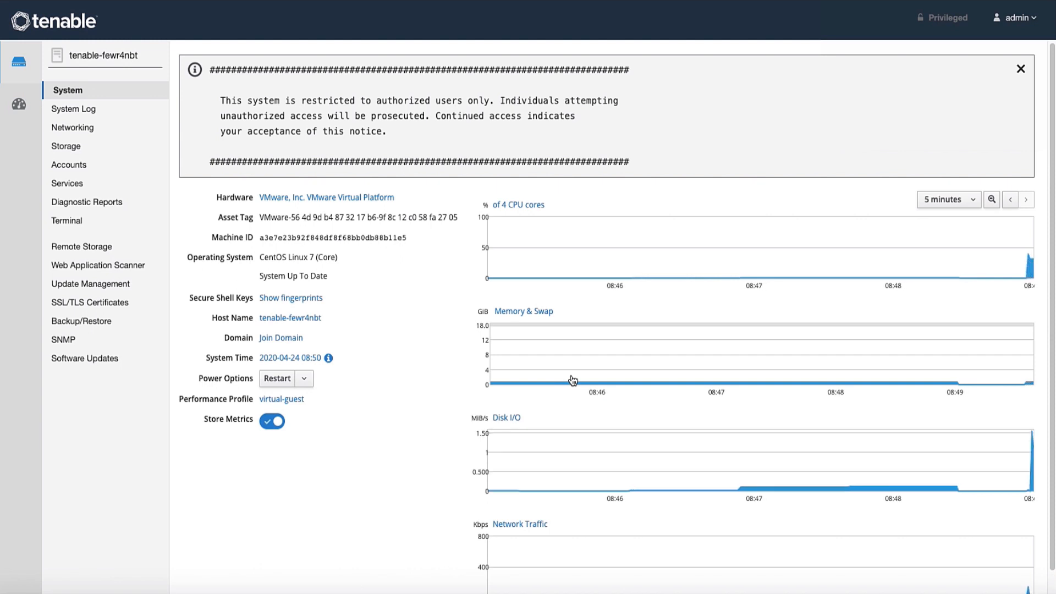
{"action": "mouse_move", "coordinate": [537, 378]}
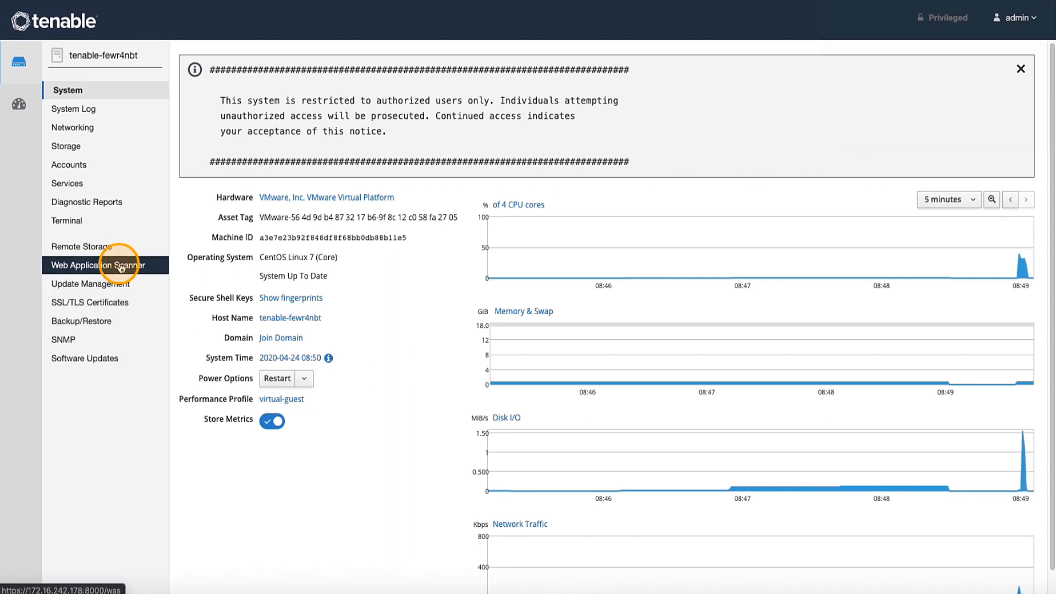
Open Tenable Core's Web Application Scanner page and copy Tenable.io's linking key.
{"action": "left_click", "coordinate": [102, 264]}
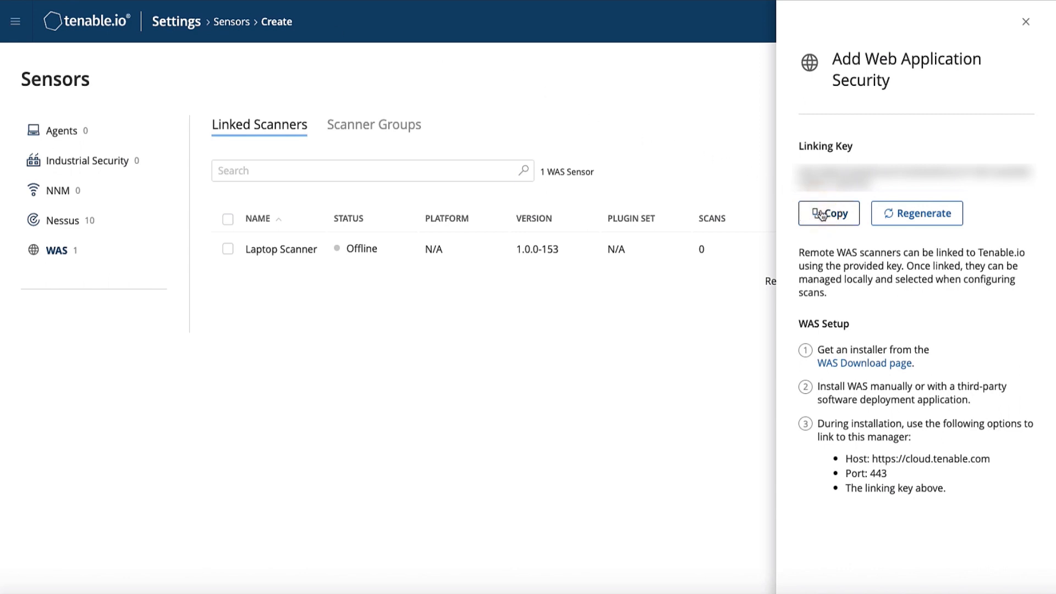
{"action": "left_click", "coordinate": [828, 213]}
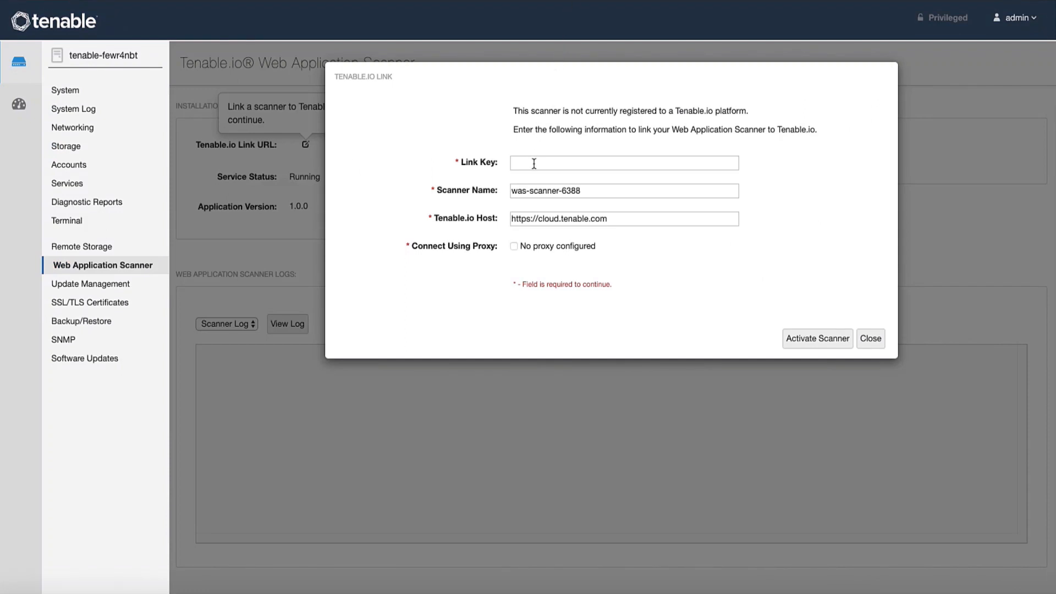
Paste the link key, name the scanner 'Laptop Web App Scanner', and activate it.
{"action": "left_click", "coordinate": [623, 162]}
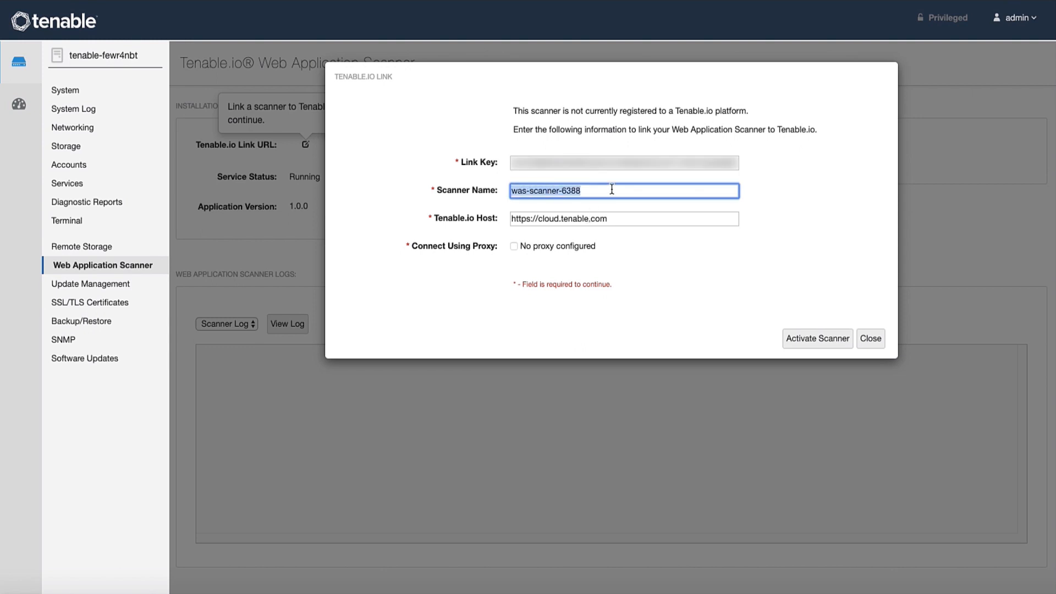
{"action": "type", "text": "Lapt"}
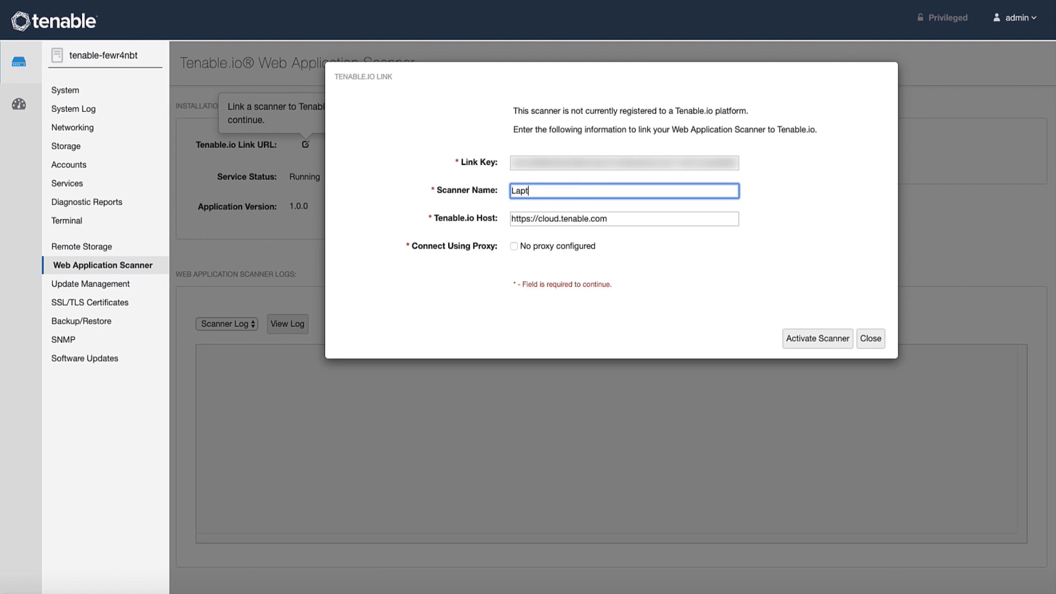
{"action": "type", "text": "op Web App Sca"}
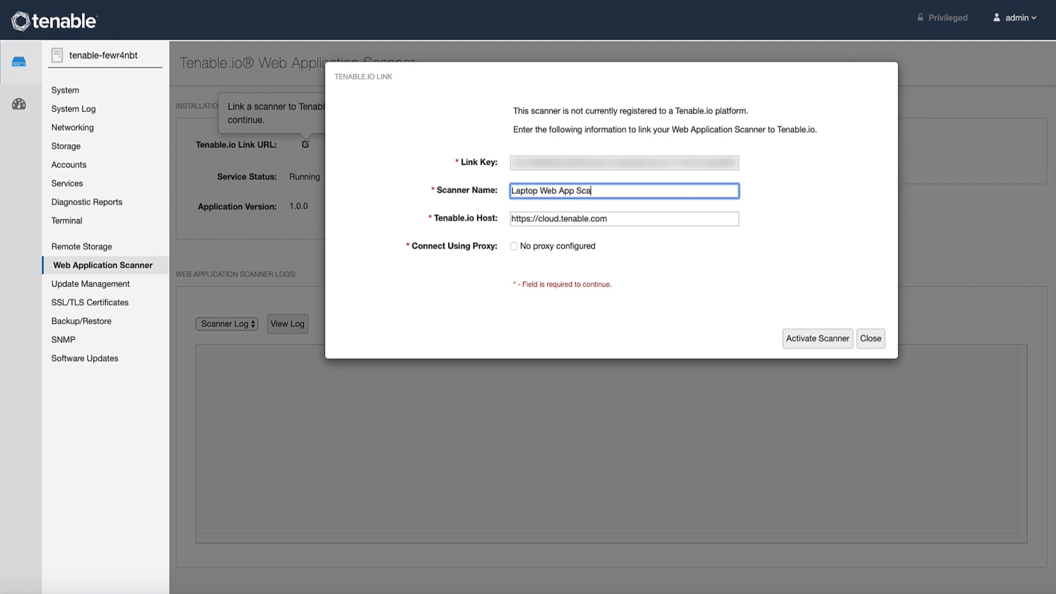
{"action": "type", "text": "nner"}
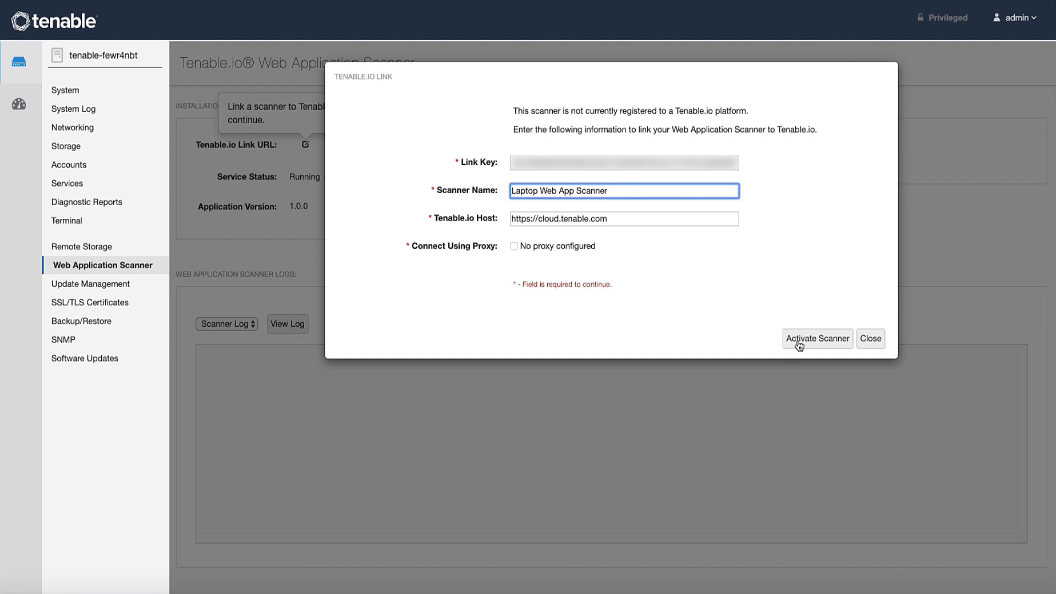
{"action": "mouse_move", "coordinate": [569, 261]}
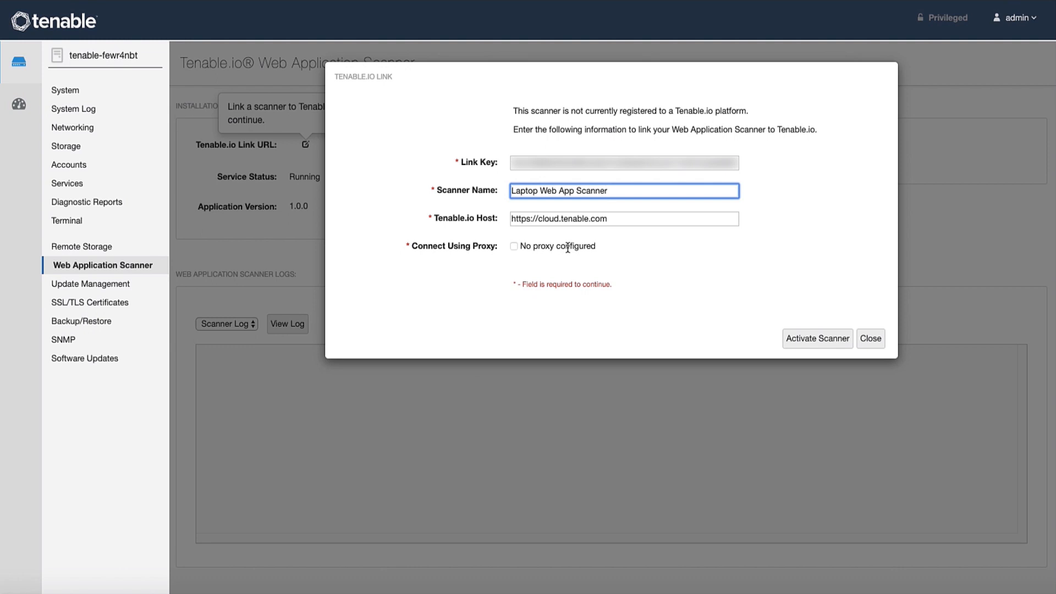
{"action": "left_click", "coordinate": [815, 338]}
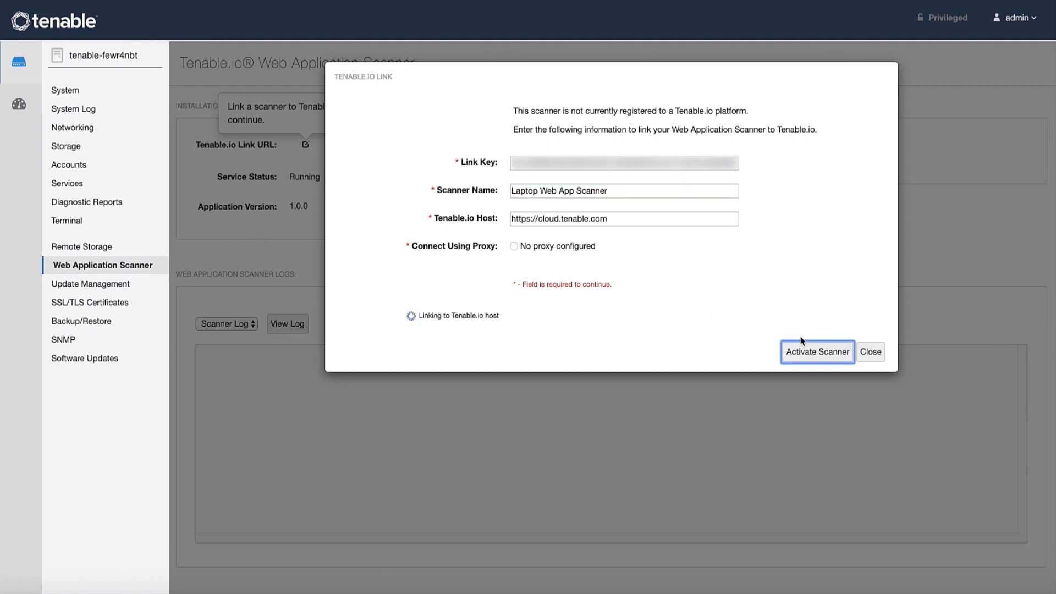
{"action": "left_click", "coordinate": [816, 351]}
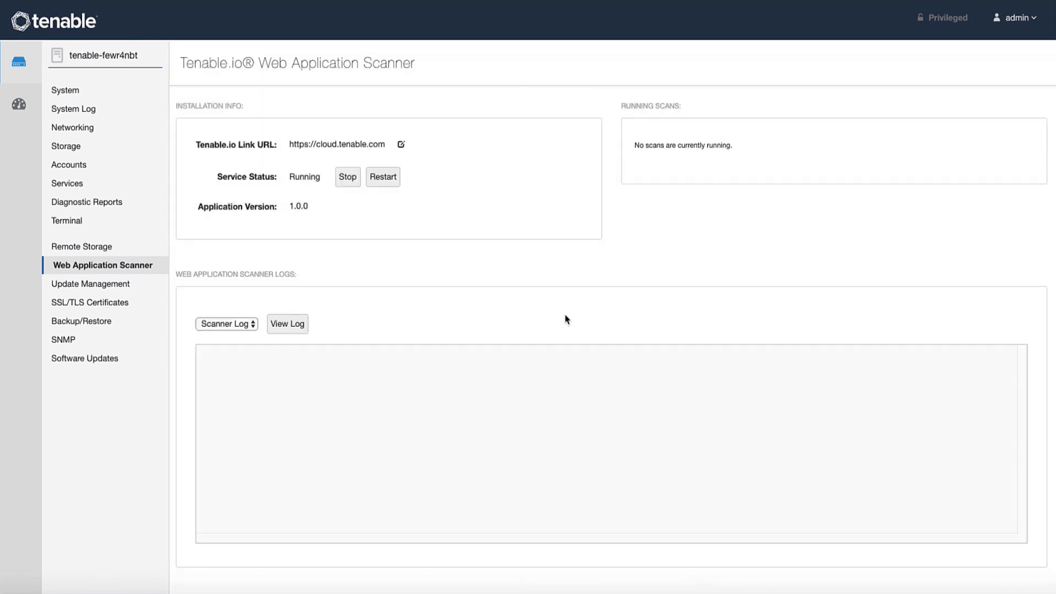